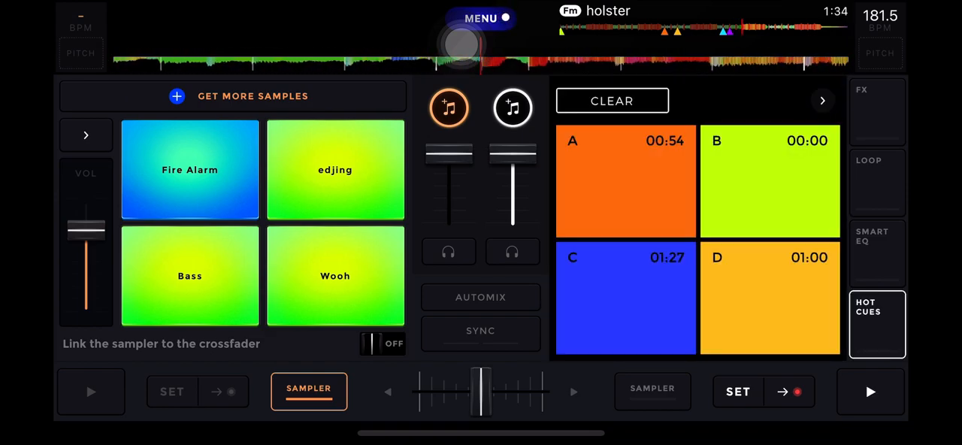
# - Show the right deck's sample pads while holster plays
pyautogui.click(870, 391)
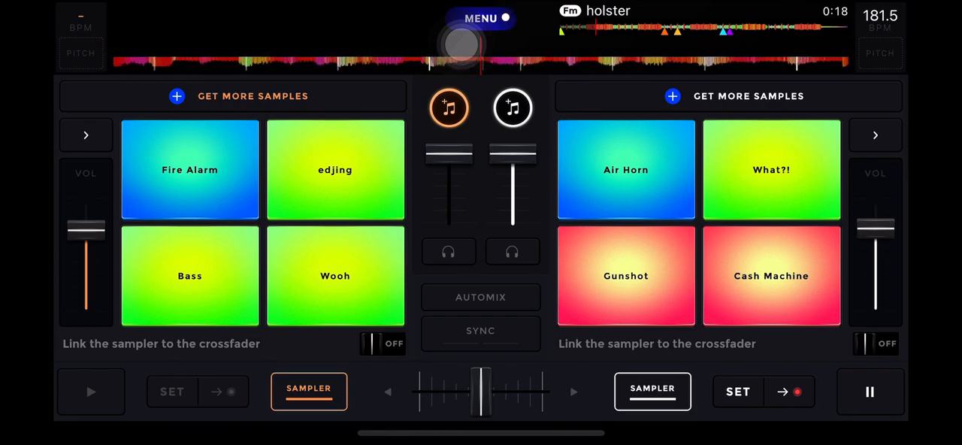
# - Load the Rise, Lazer, Are you ready? and Oh Yeah samples on the right deck
pyautogui.click(875, 135)
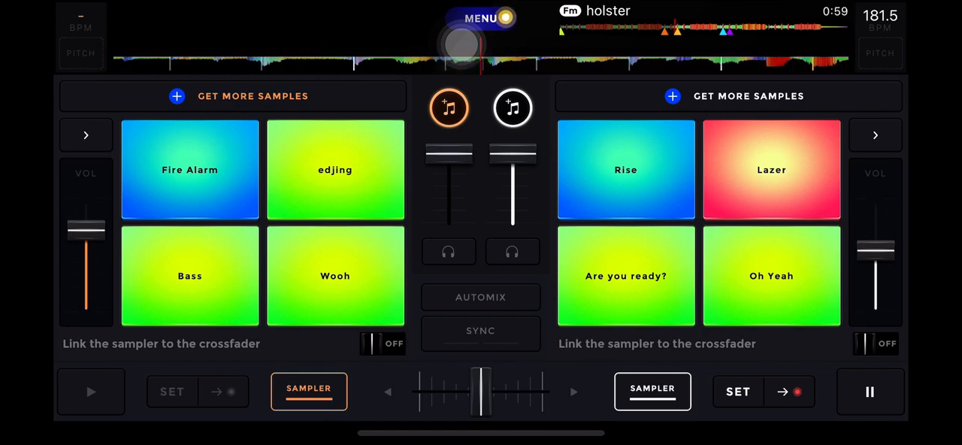
pyautogui.click(876, 111)
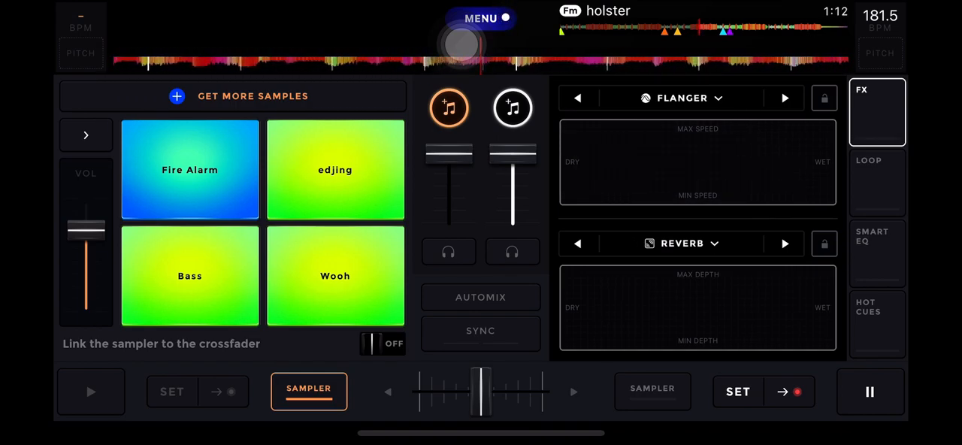
# - Switch the right deck's second effect from Reverb to Band Pass
pyautogui.click(785, 243)
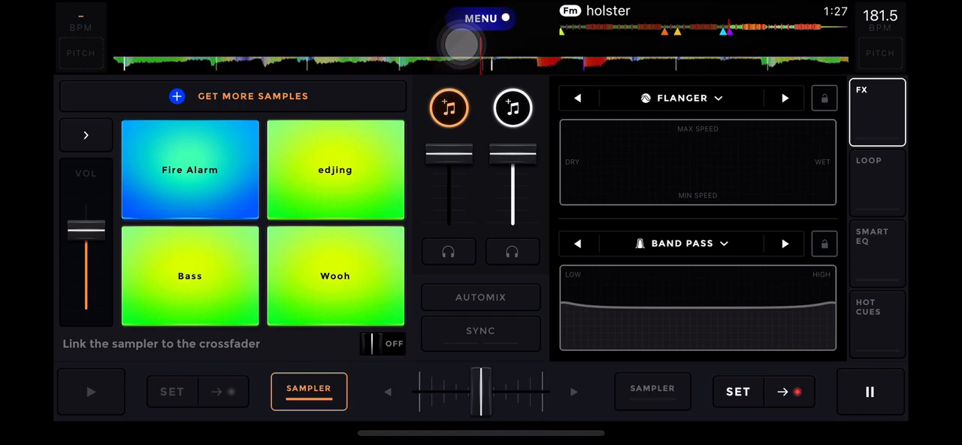
# - Engage Flanger on holster using the XY pad
pyautogui.click(648, 175)
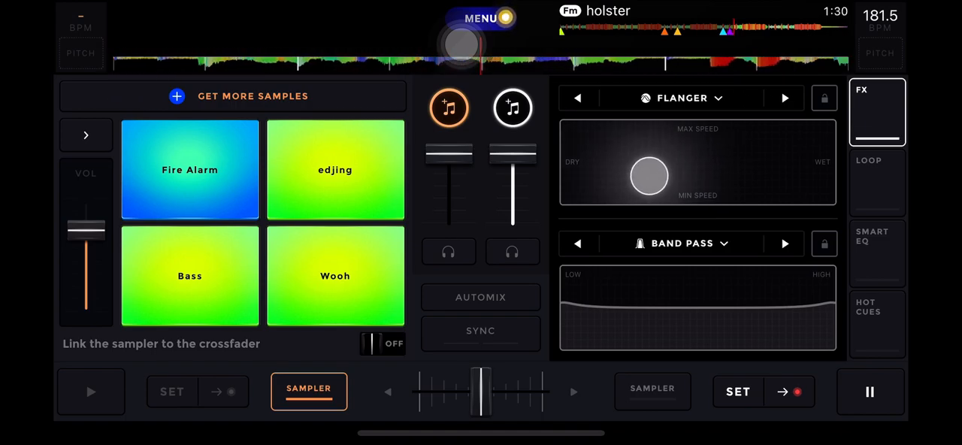